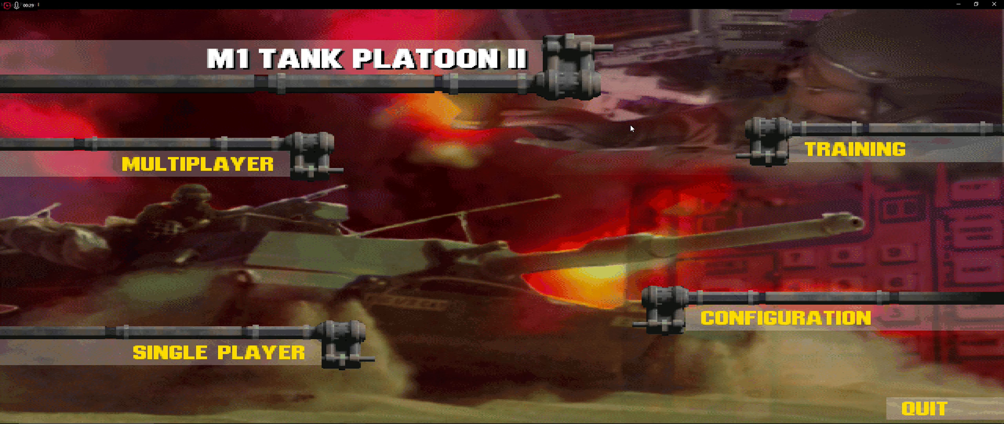
{"action": "mouse_move", "coordinate": [559, 40]}
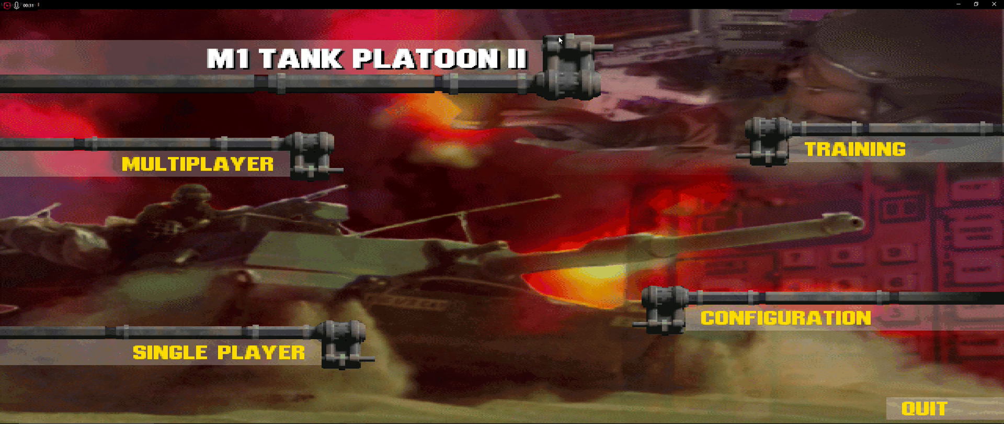
{"action": "mouse_move", "coordinate": [555, 126]}
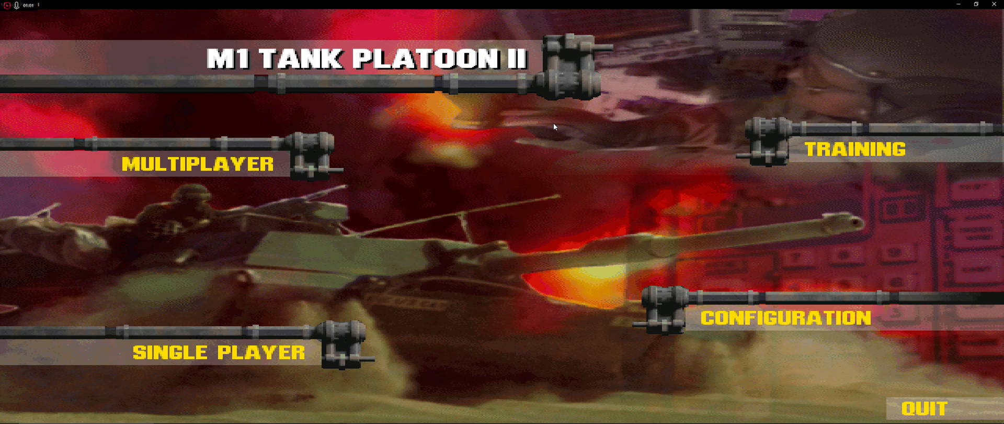
{"action": "mouse_move", "coordinate": [455, 192]}
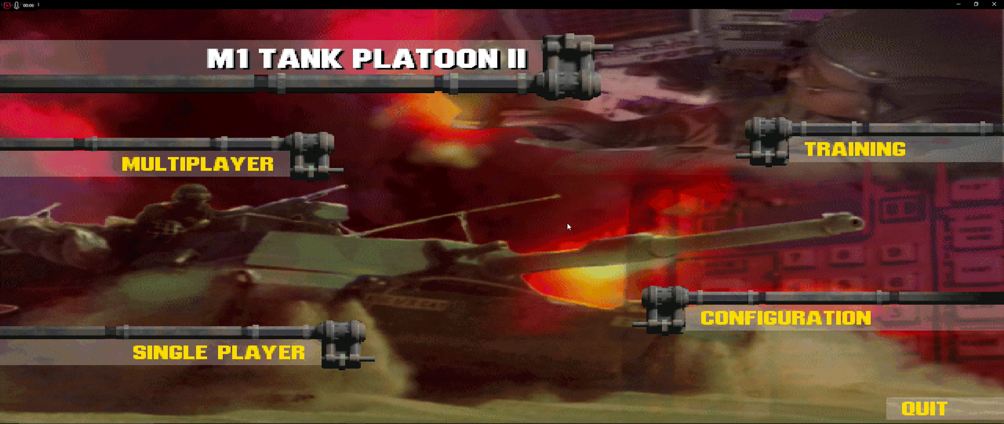
{"action": "mouse_move", "coordinate": [385, 193]}
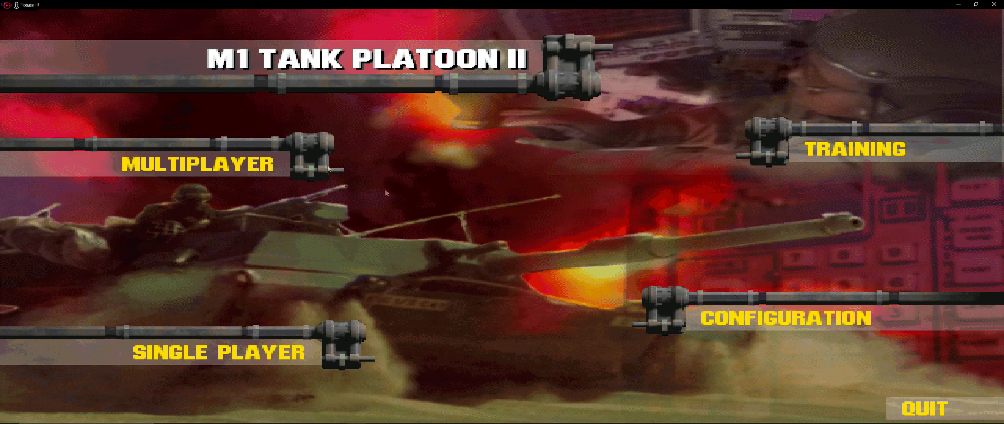
Step: Open Platoon Records to view the Reds platoon, available with good skill
{"action": "left_click", "coordinate": [218, 352]}
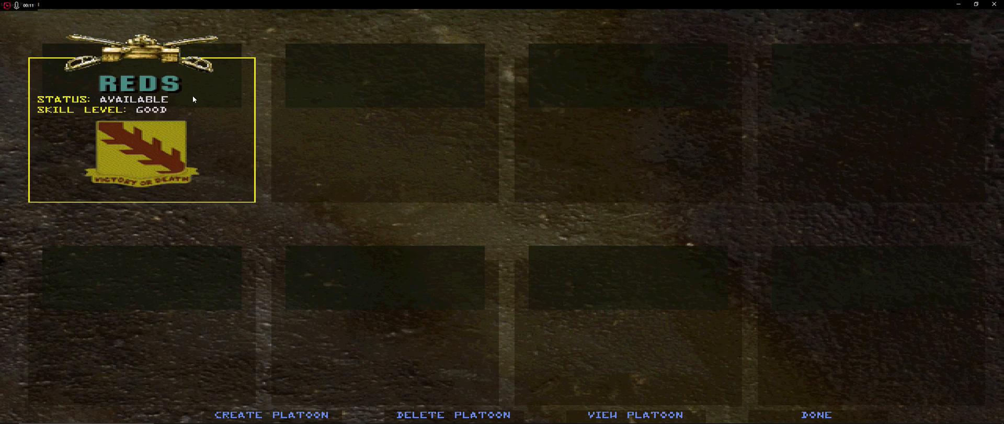
{"action": "mouse_move", "coordinate": [162, 134]}
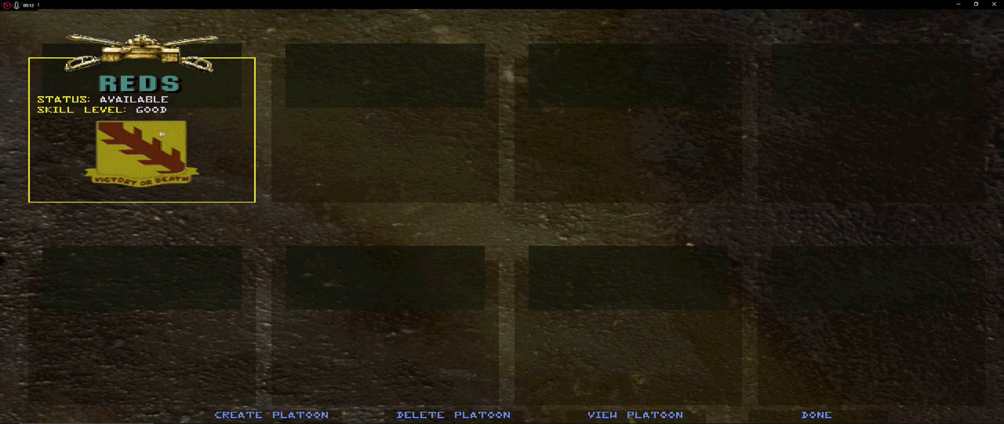
{"action": "mouse_move", "coordinate": [240, 133]}
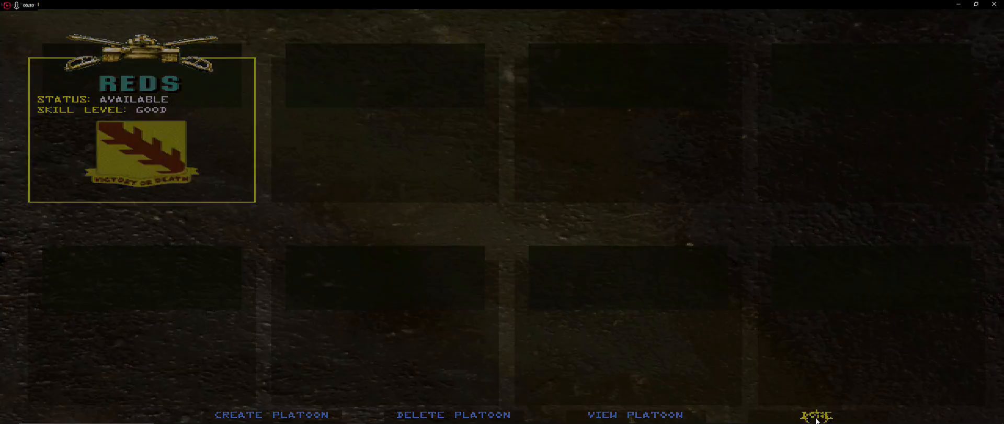
Step: Close the roster and choose a single battle to reach the Platoon Ops Orders briefing
{"action": "left_click", "coordinate": [816, 414]}
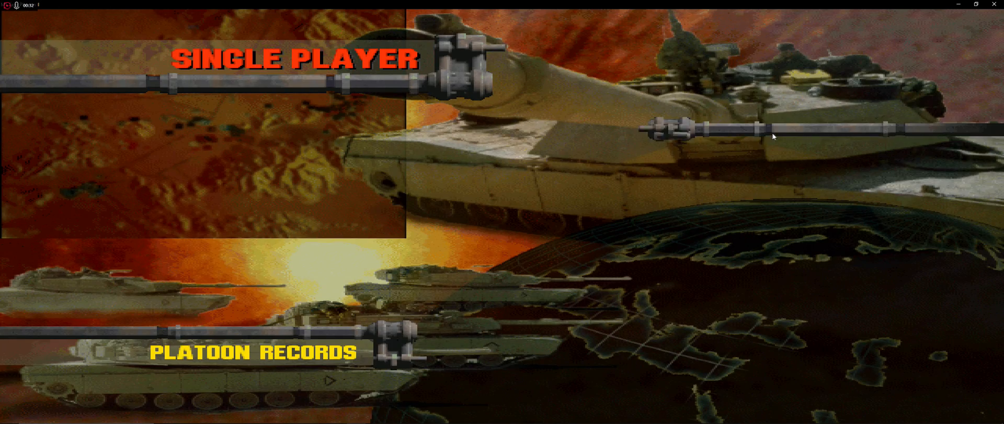
{"action": "left_click", "coordinate": [295, 58]}
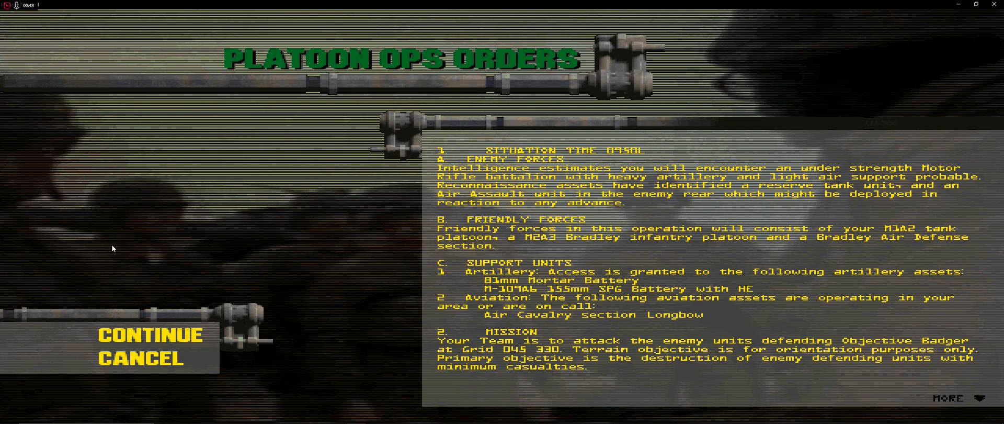
{"action": "mouse_move", "coordinate": [148, 334]}
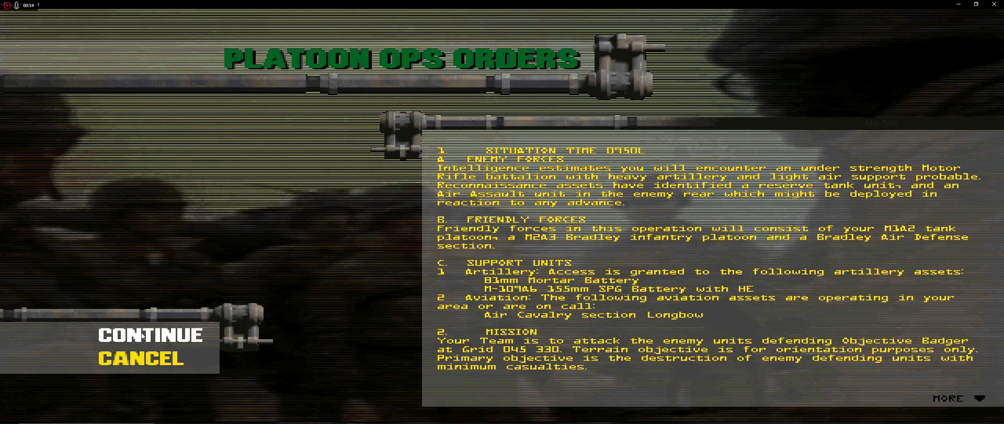
Step: Accept the ops orders and start from the planner showing MBT PLT 1's four M1A2 Abrams
{"action": "left_click", "coordinate": [145, 334]}
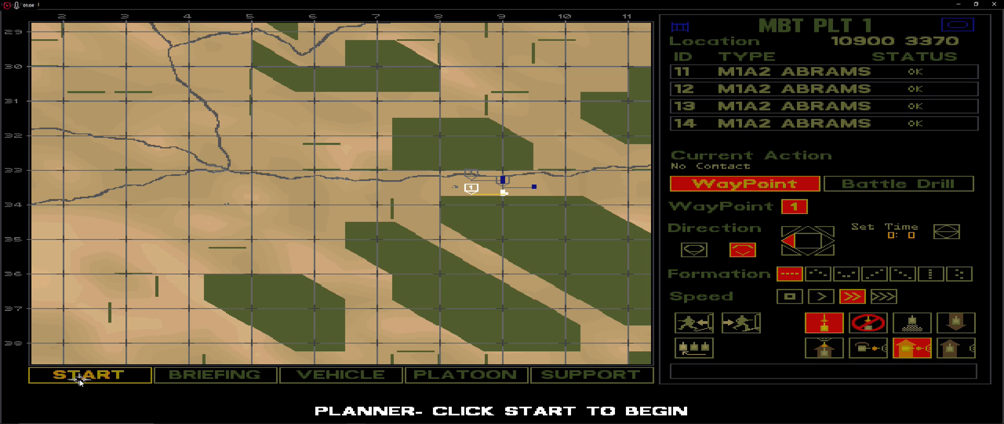
{"action": "left_click", "coordinate": [89, 374]}
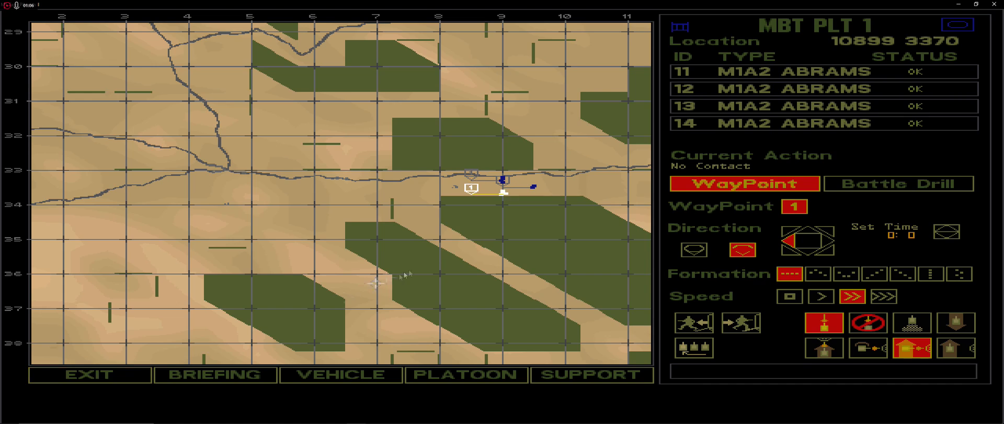